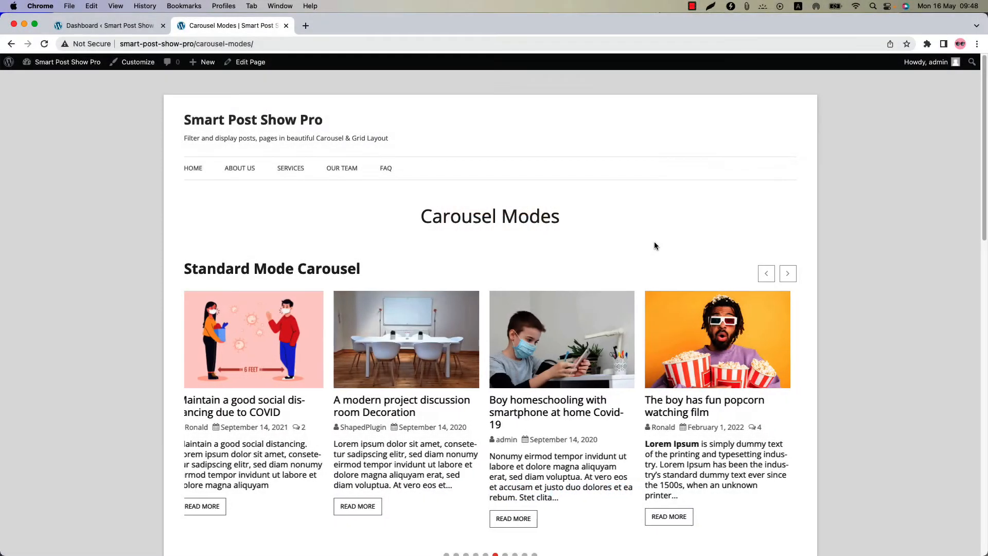
Step: Create a new Smart Post Show from the admin menu and title it 'Test Show'
{"action": "left_click", "coordinate": [787, 273]}
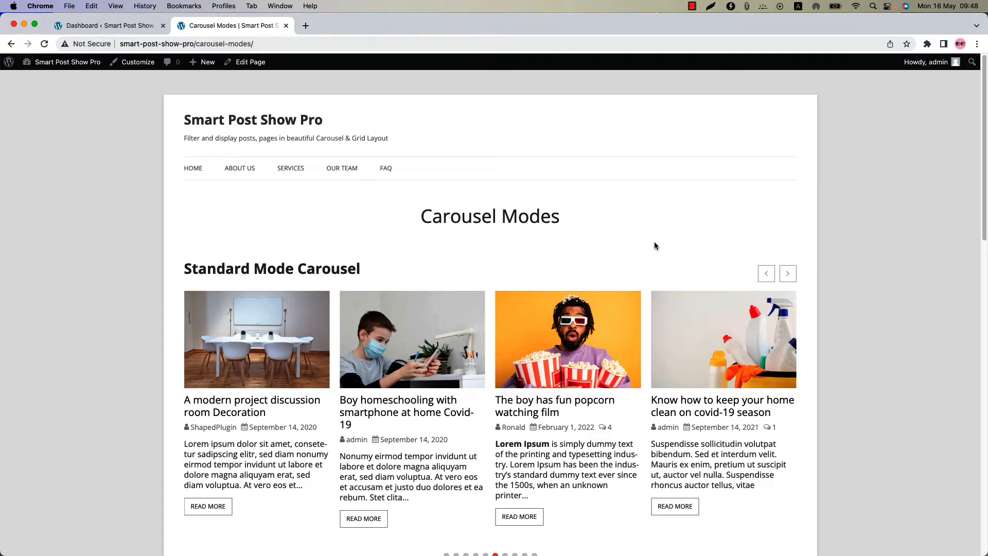
{"action": "left_click", "coordinate": [787, 274]}
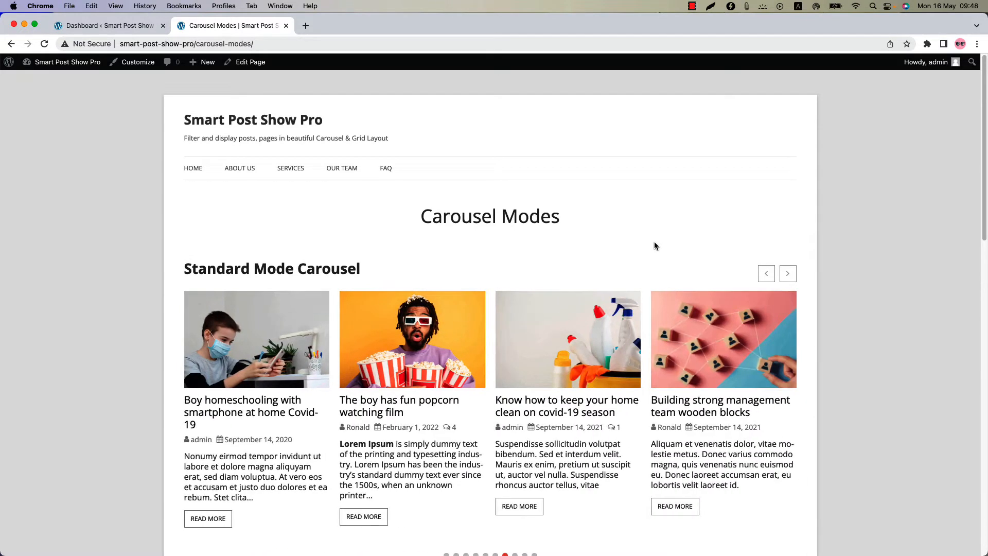
{"action": "scroll", "scroll_direction": "down", "scroll_amount": 3}
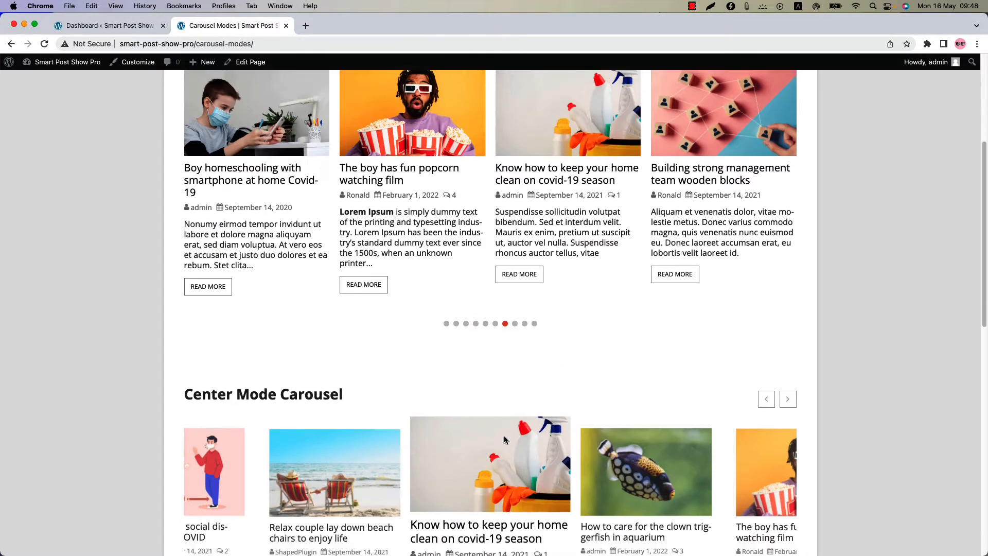
{"action": "scroll", "scroll_direction": "down", "scroll_amount": 3}
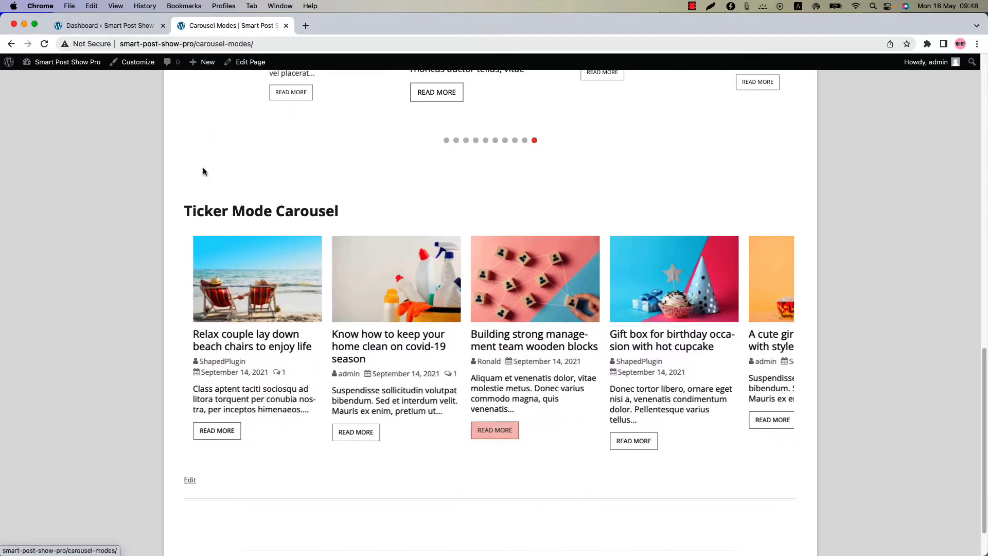
{"action": "left_click", "coordinate": [104, 25]}
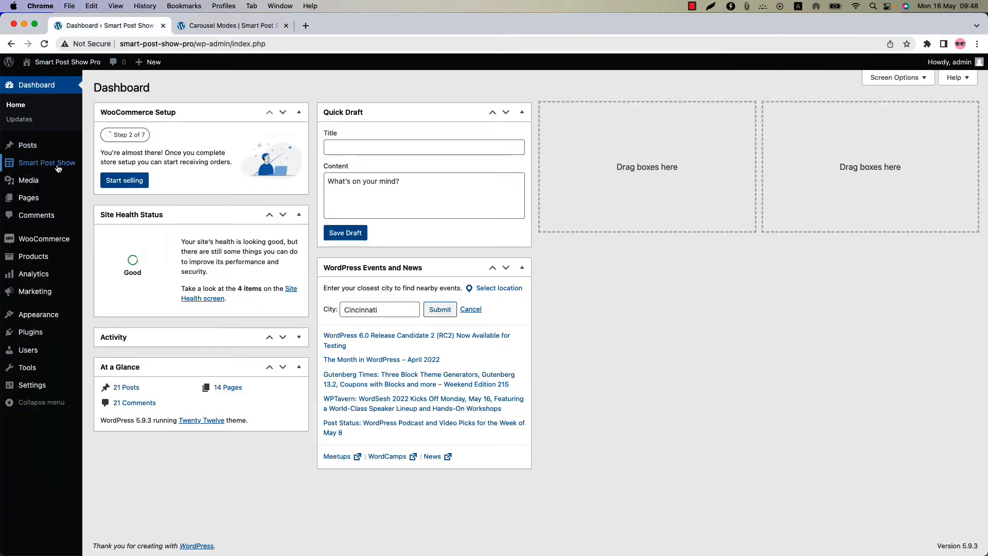
{"action": "left_click", "coordinate": [46, 163]}
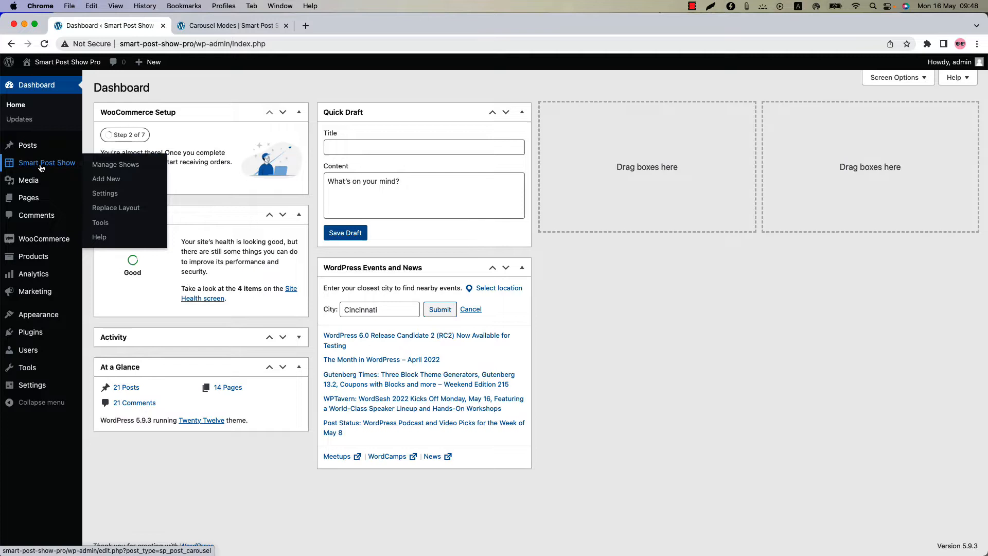
{"action": "left_click", "coordinate": [117, 164]}
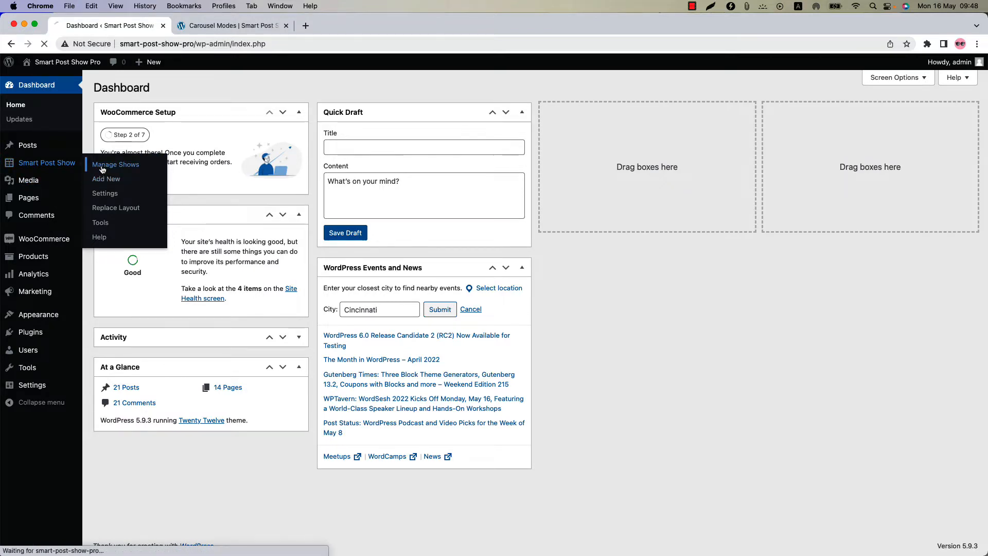
{"action": "left_click", "coordinate": [106, 178]}
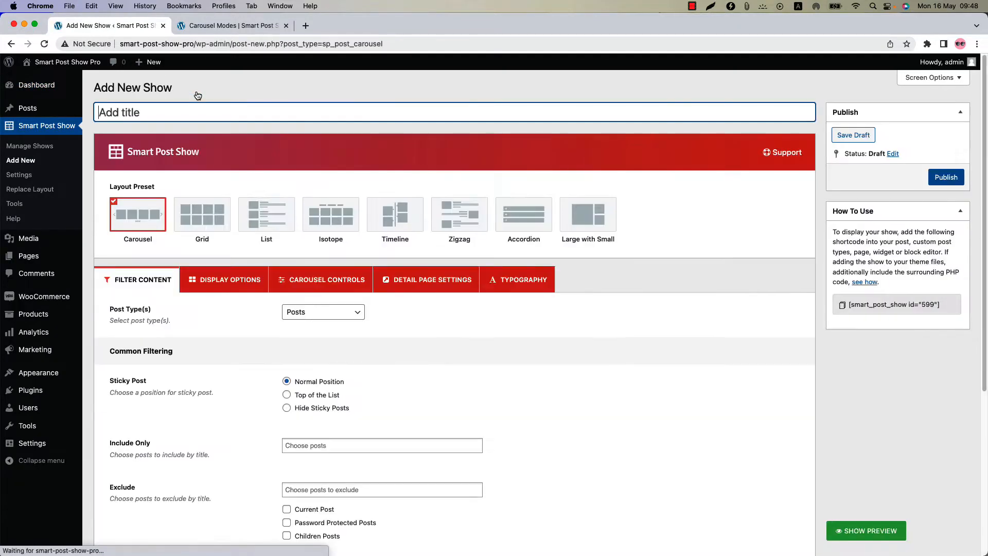
{"action": "type", "text": "Test Show"}
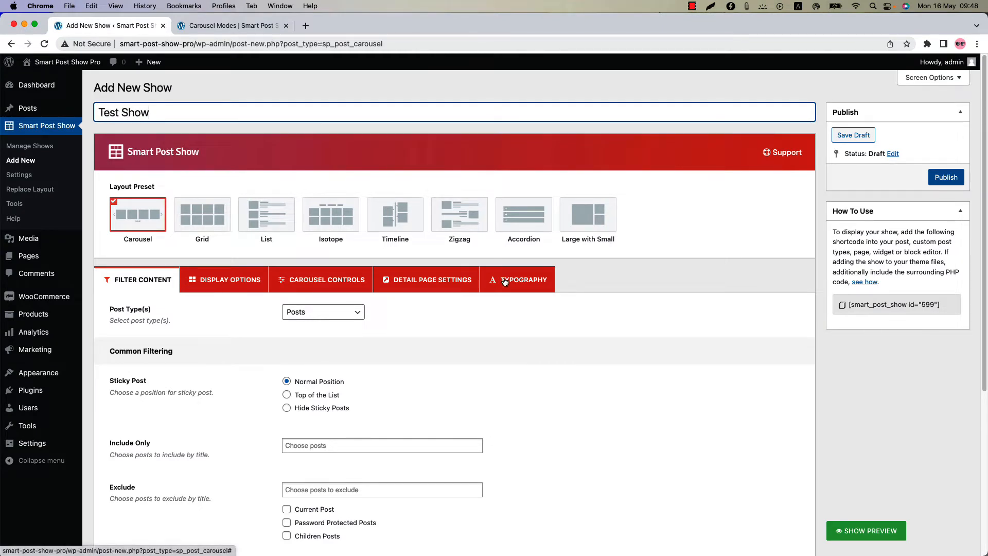
Step: Show the Carousel Controls, currently Standard mode at 600 ms speed
{"action": "left_click", "coordinate": [326, 279]}
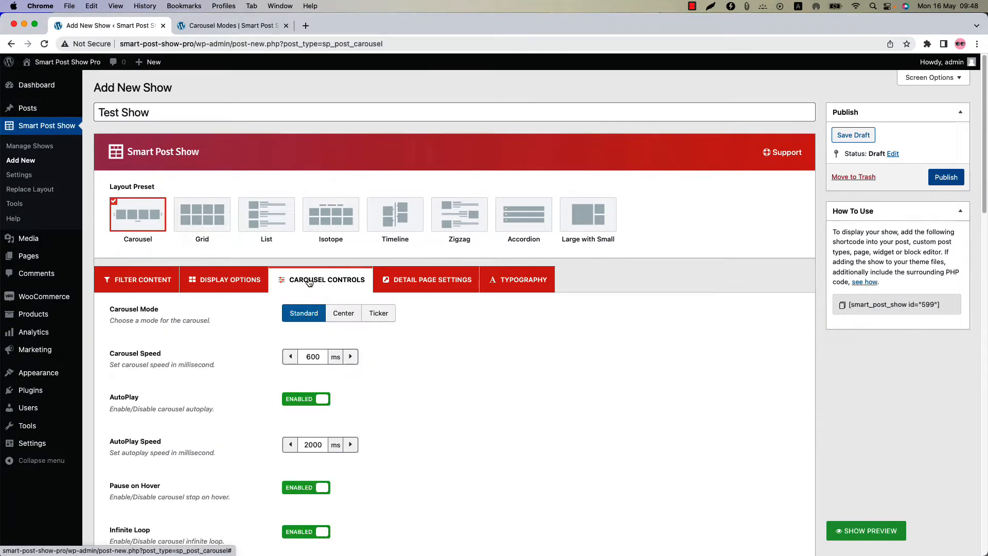
{"action": "mouse_move", "coordinate": [267, 307]}
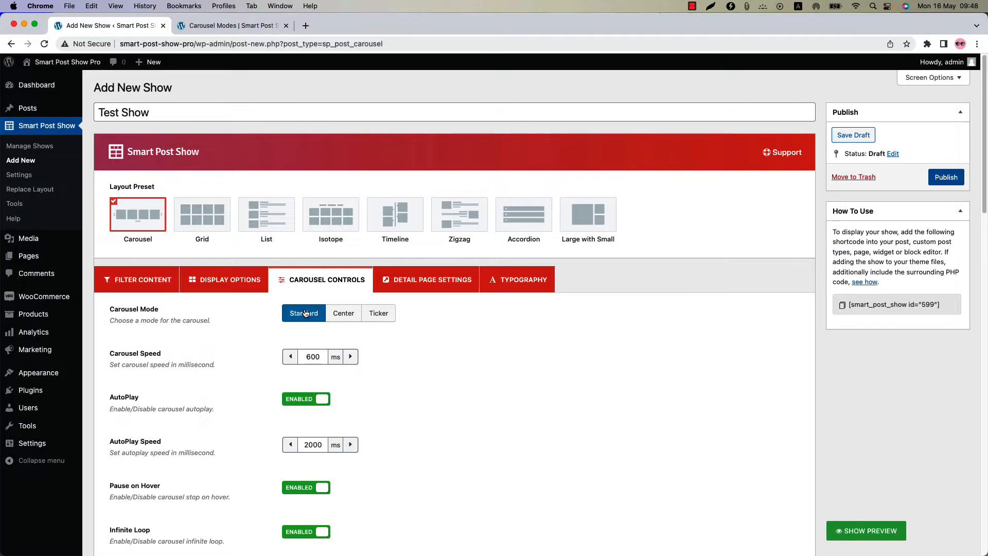
{"action": "mouse_move", "coordinate": [866, 531]}
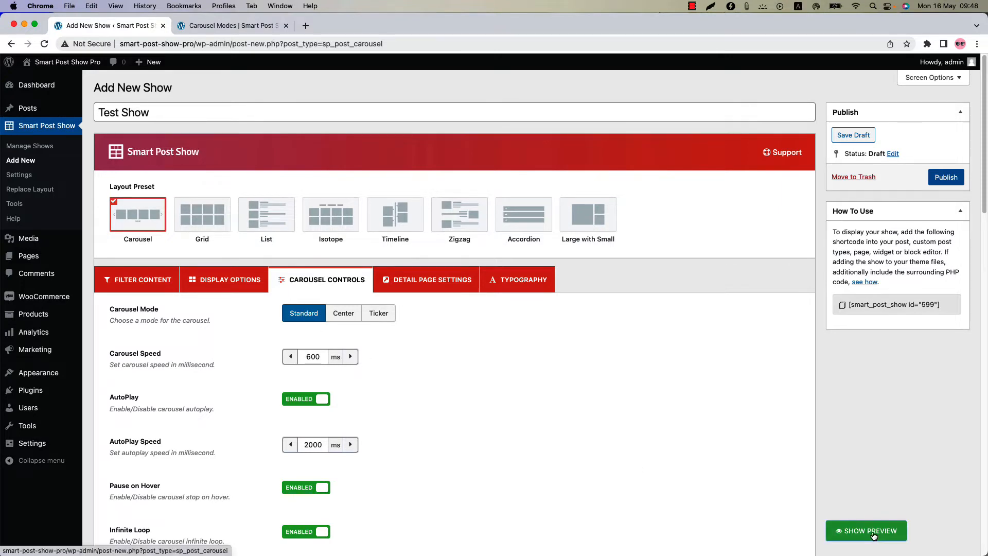
Step: Preview the Standard-mode carousel and advance it through four slides
{"action": "left_click", "coordinate": [866, 532]}
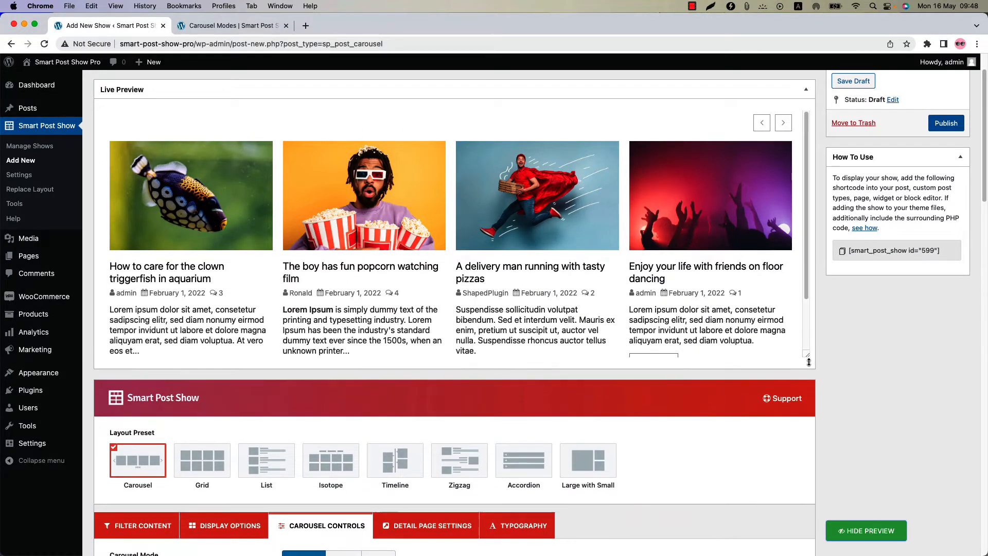
{"action": "left_click", "coordinate": [782, 122]}
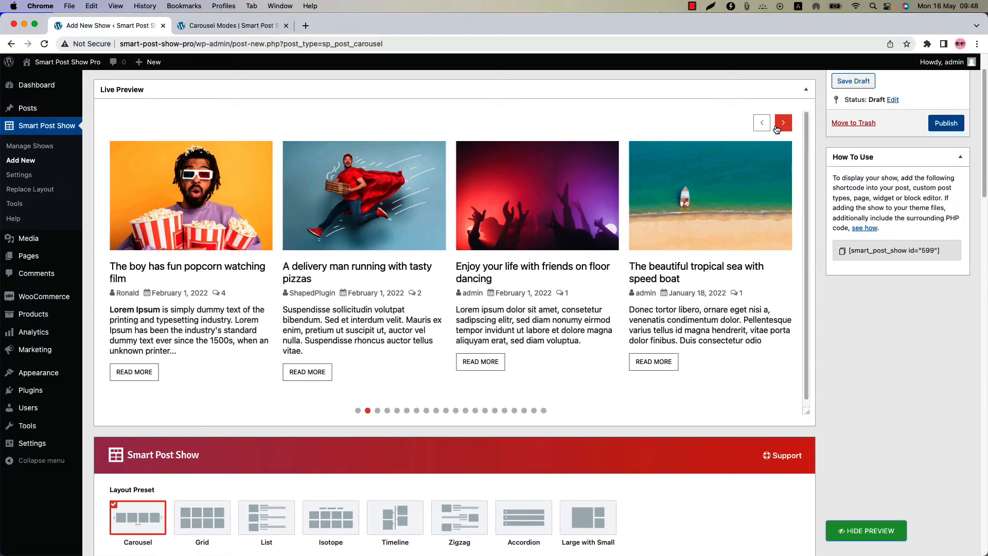
{"action": "left_click", "coordinate": [783, 123]}
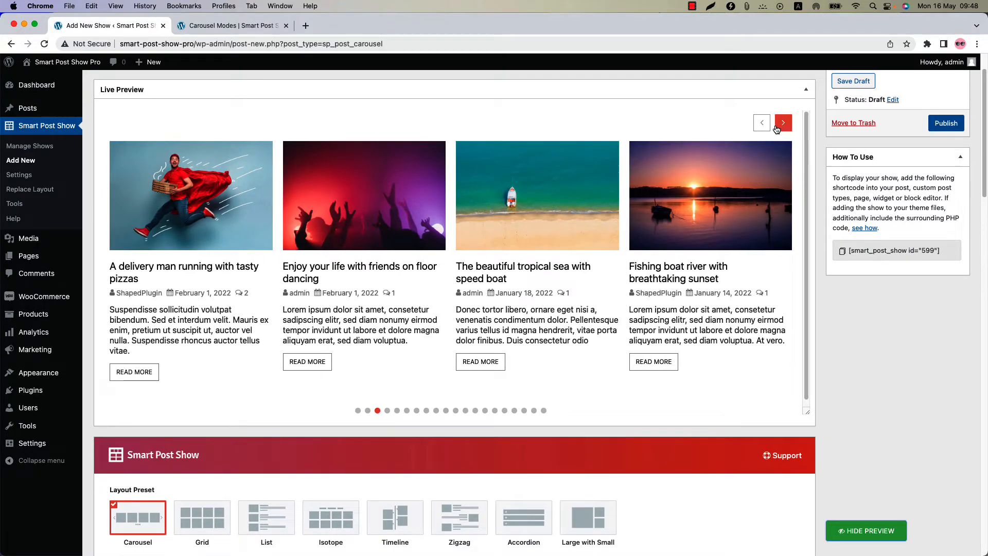
{"action": "left_click", "coordinate": [782, 122]}
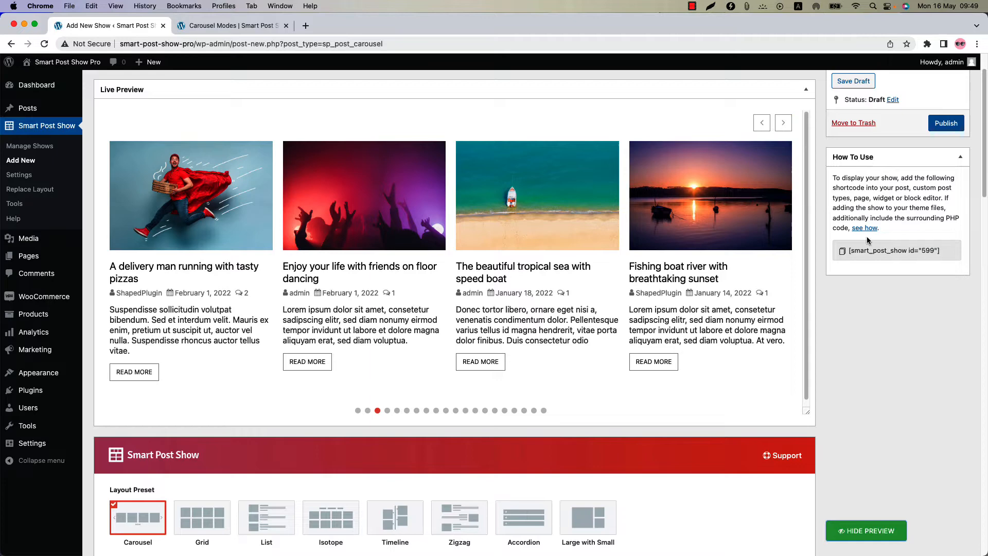
{"action": "left_click", "coordinate": [782, 123]}
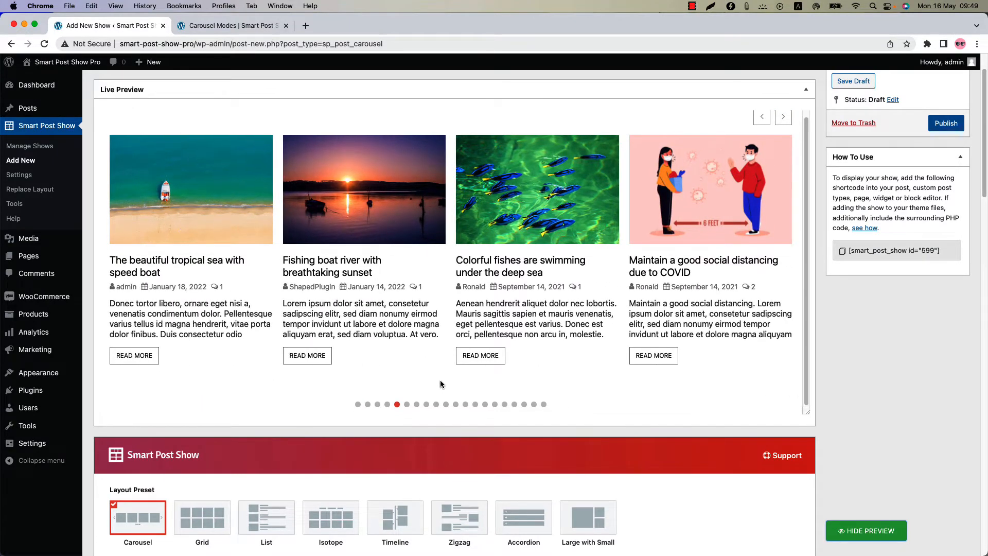
{"action": "scroll", "scroll_direction": "down", "scroll_amount": 3}
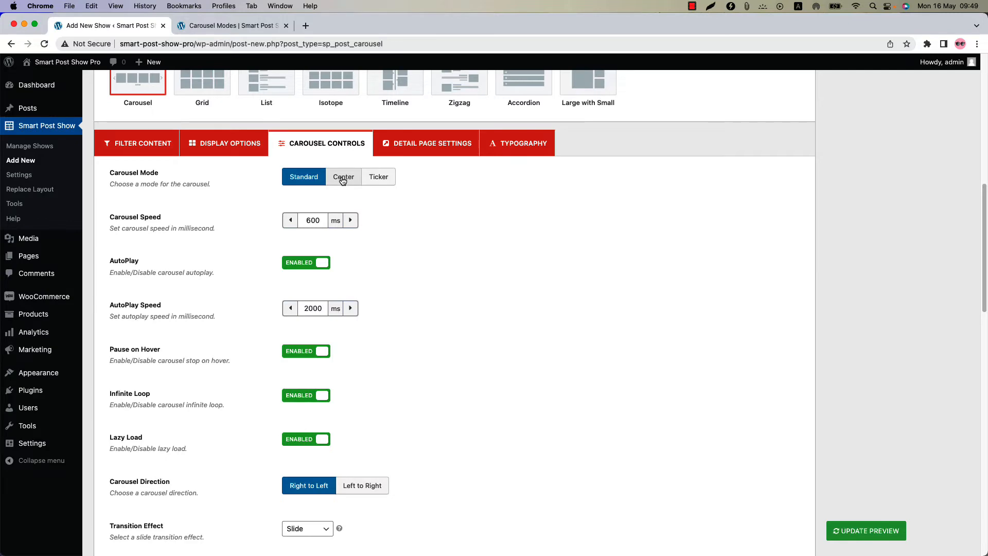
Step: Set Carousel Mode to Center, update the preview and advance the enlarged middle slide
{"action": "left_click", "coordinate": [343, 176]}
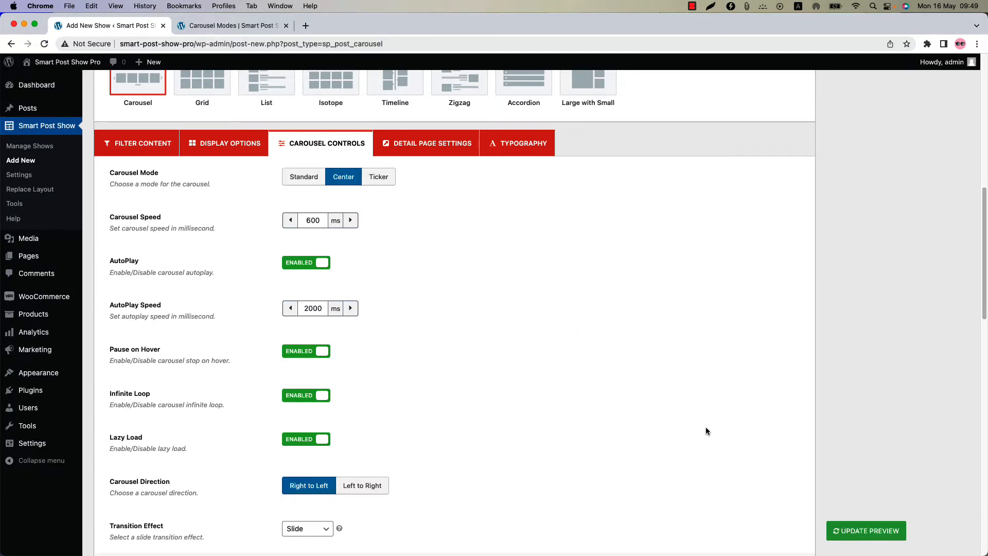
{"action": "left_click", "coordinate": [866, 530]}
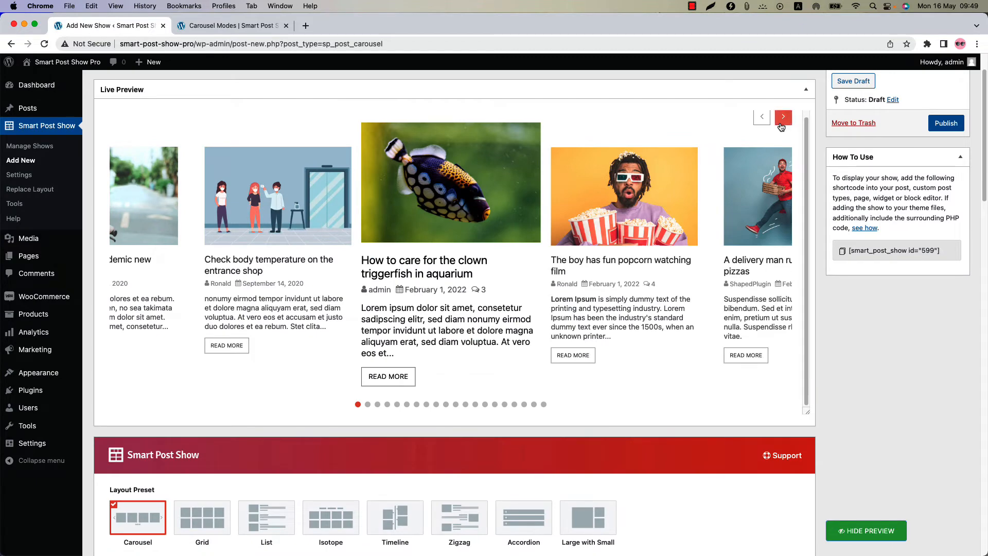
{"action": "left_click", "coordinate": [782, 116]}
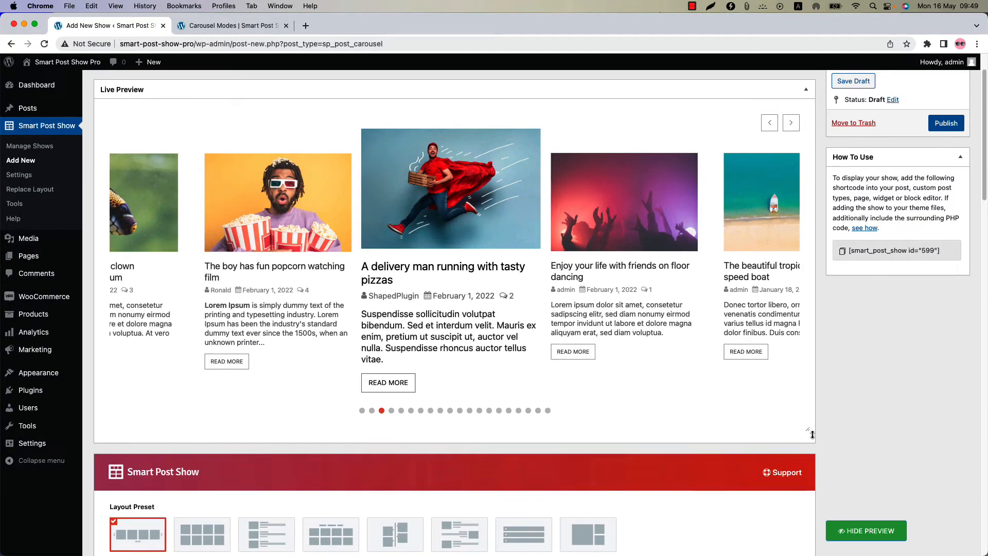
{"action": "left_click", "coordinate": [791, 122]}
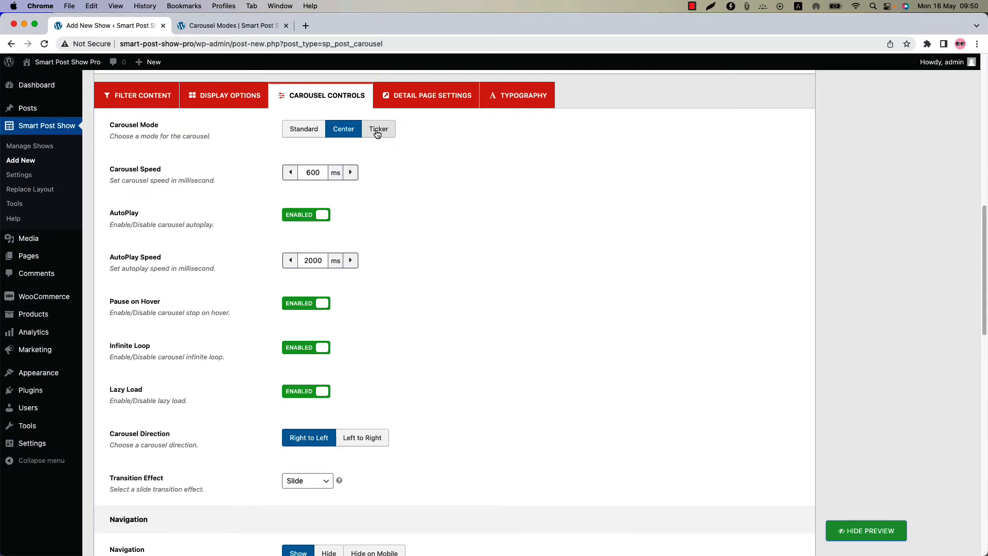
Step: Set Carousel Mode to Ticker (3000 ms, 250 px columns) and update the preview
{"action": "left_click", "coordinate": [378, 128]}
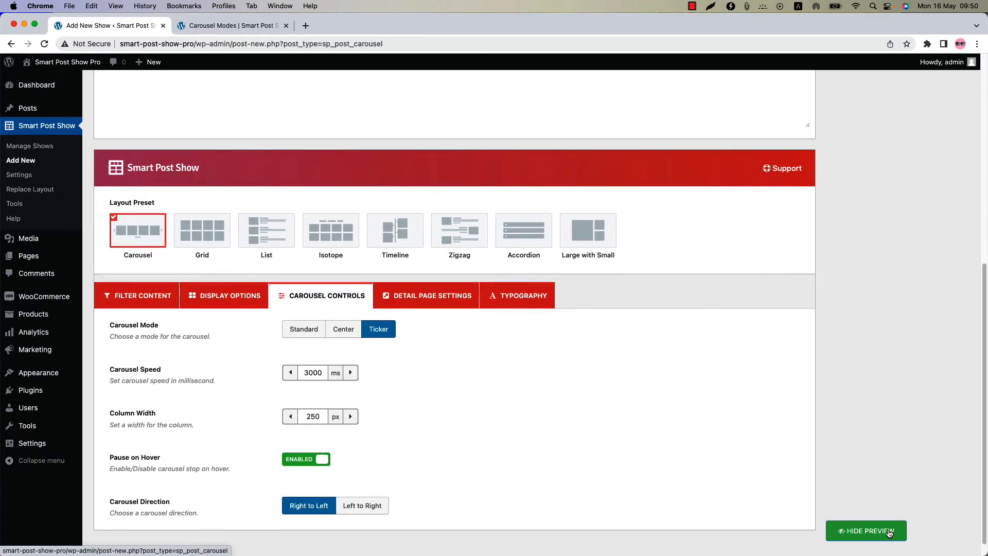
{"action": "left_click", "coordinate": [866, 530]}
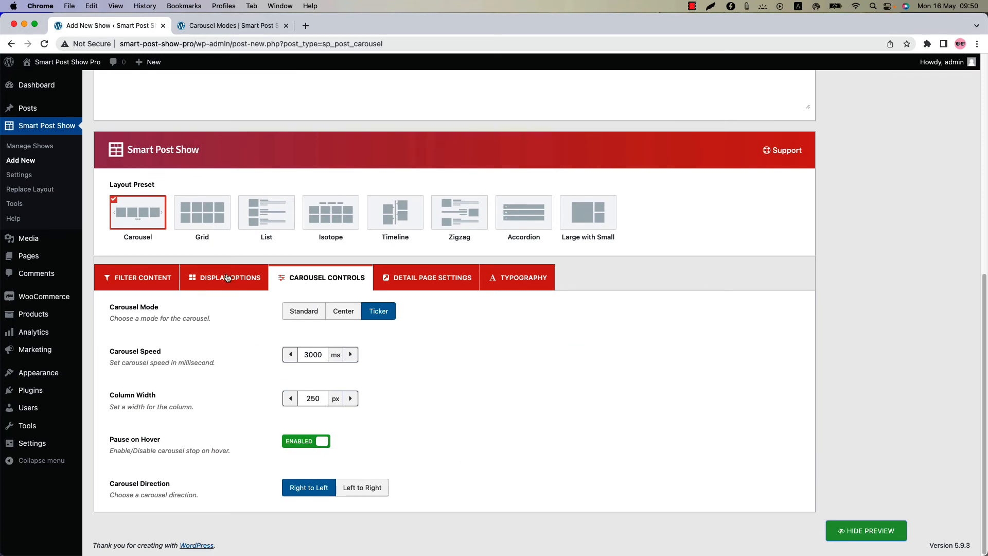
Step: With Display Options at 7 columns, update the preview to a full-width scrolling ticker
{"action": "left_click", "coordinate": [224, 277]}
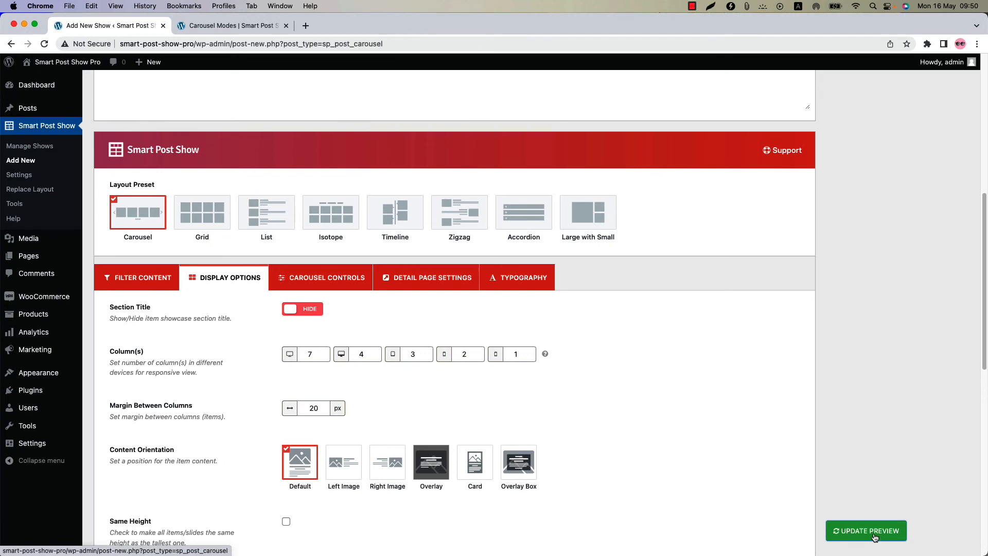
{"action": "left_click", "coordinate": [866, 530]}
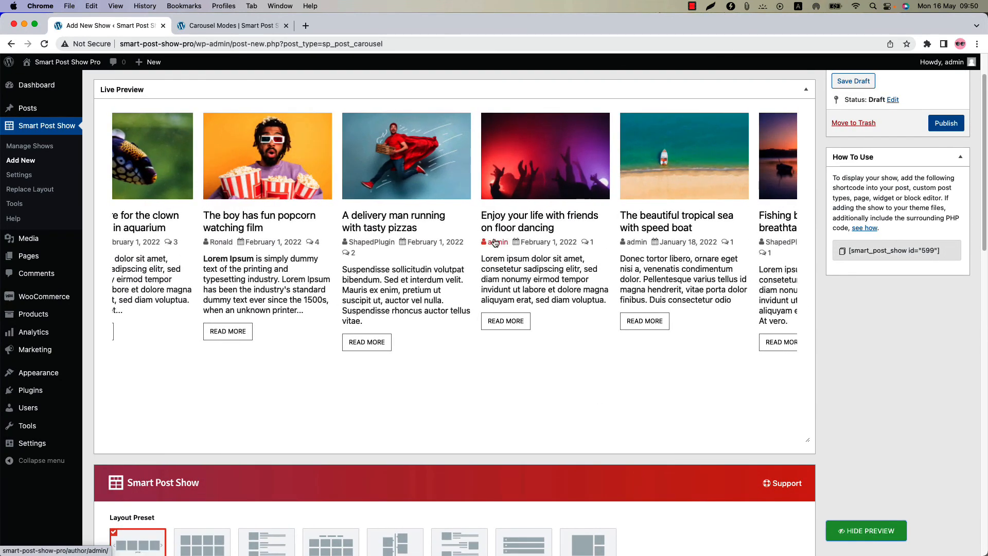